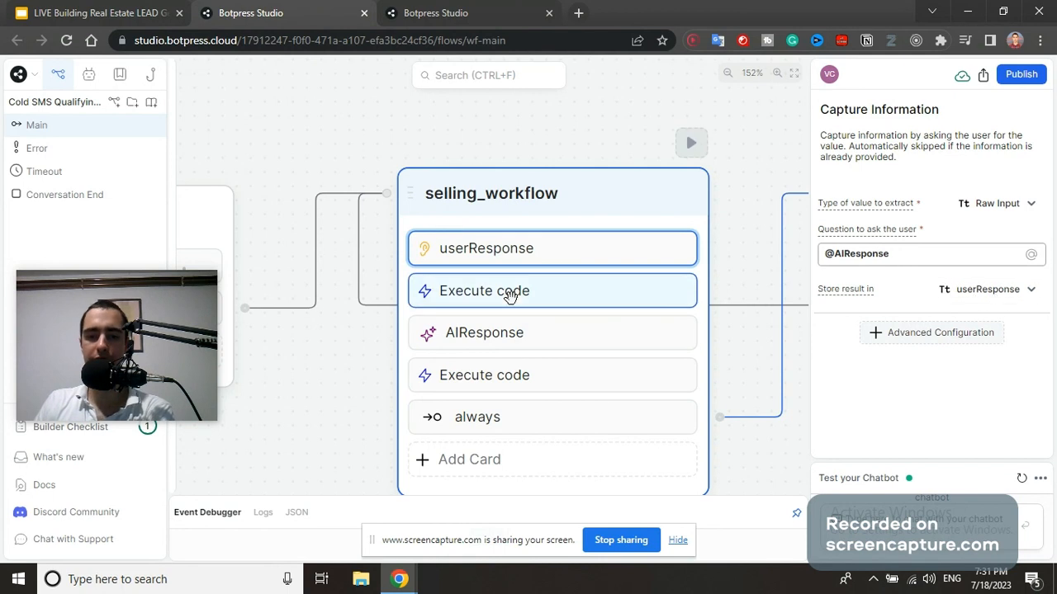
Reveal the Execute code step appending "\nYou: " + workflow.AIResponse to workflow.transcript.
click(551, 332)
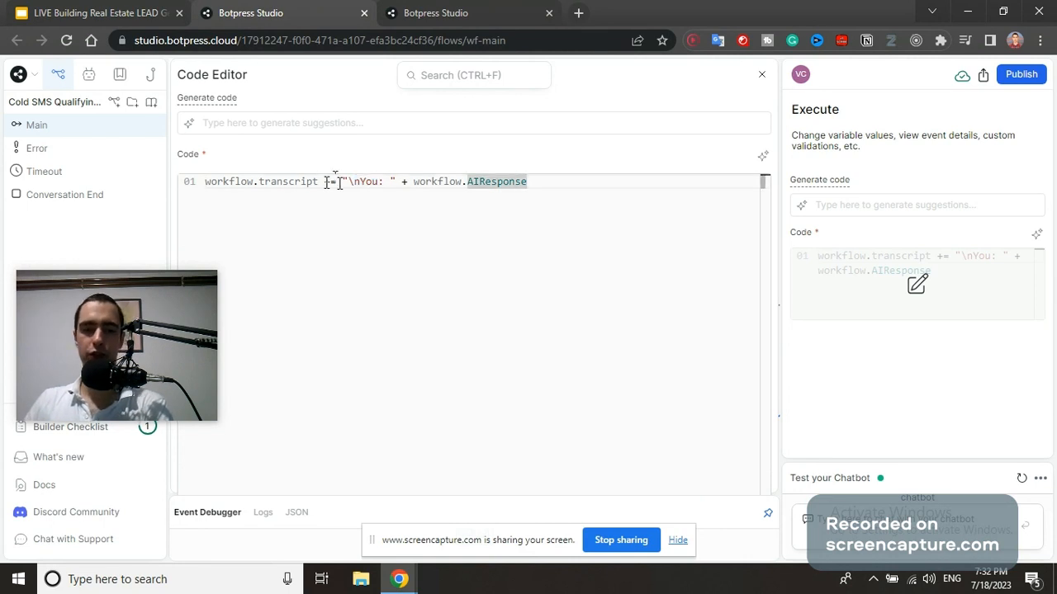
Leave the full code view to see the always-true transition to the duplicate node.
click(760, 75)
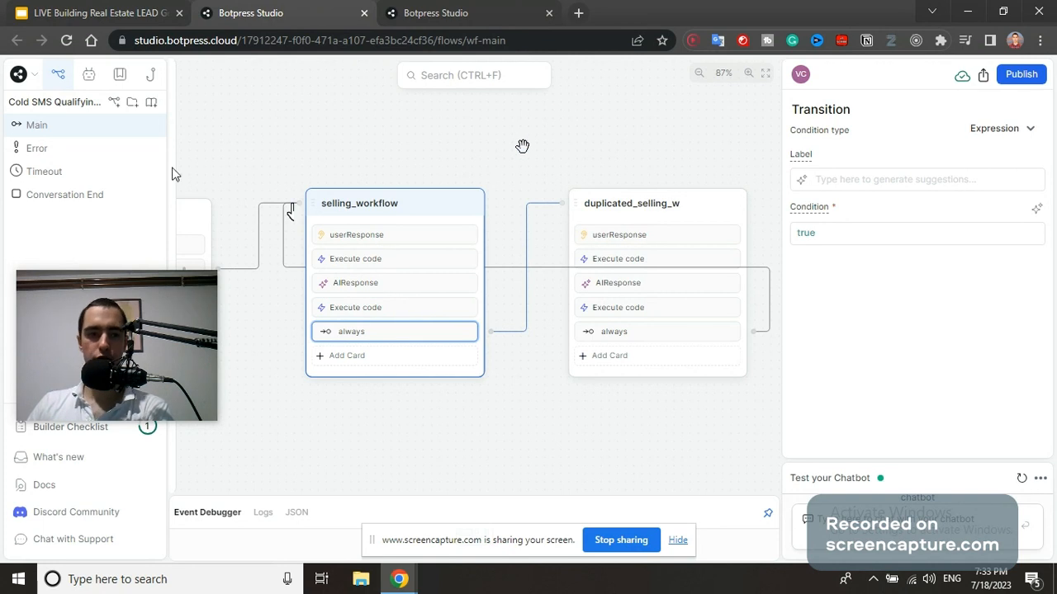
Switch to the second Botpress Studio project, still loading its main workflow.
click(436, 13)
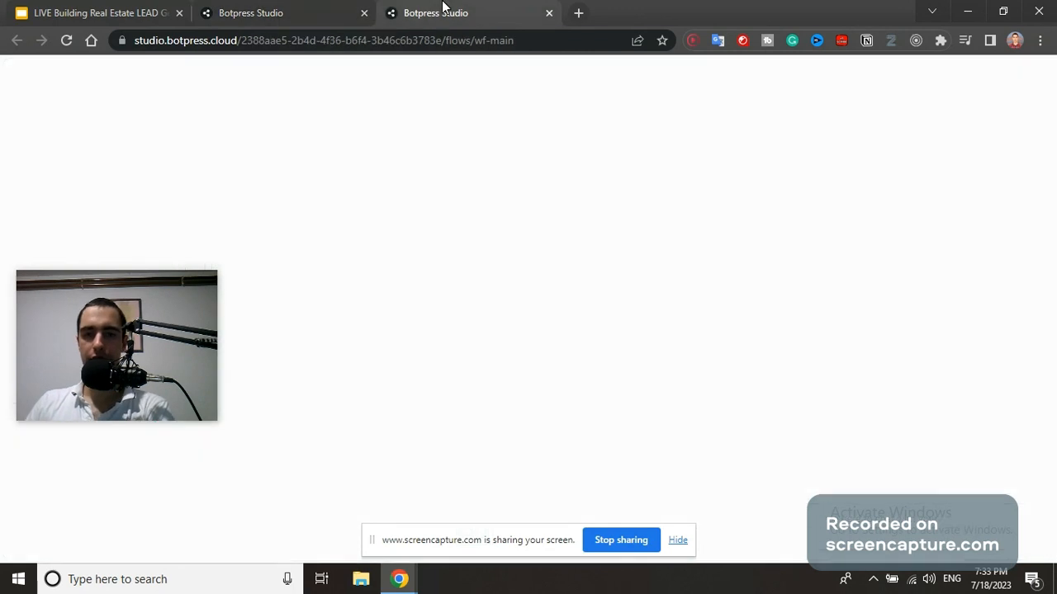